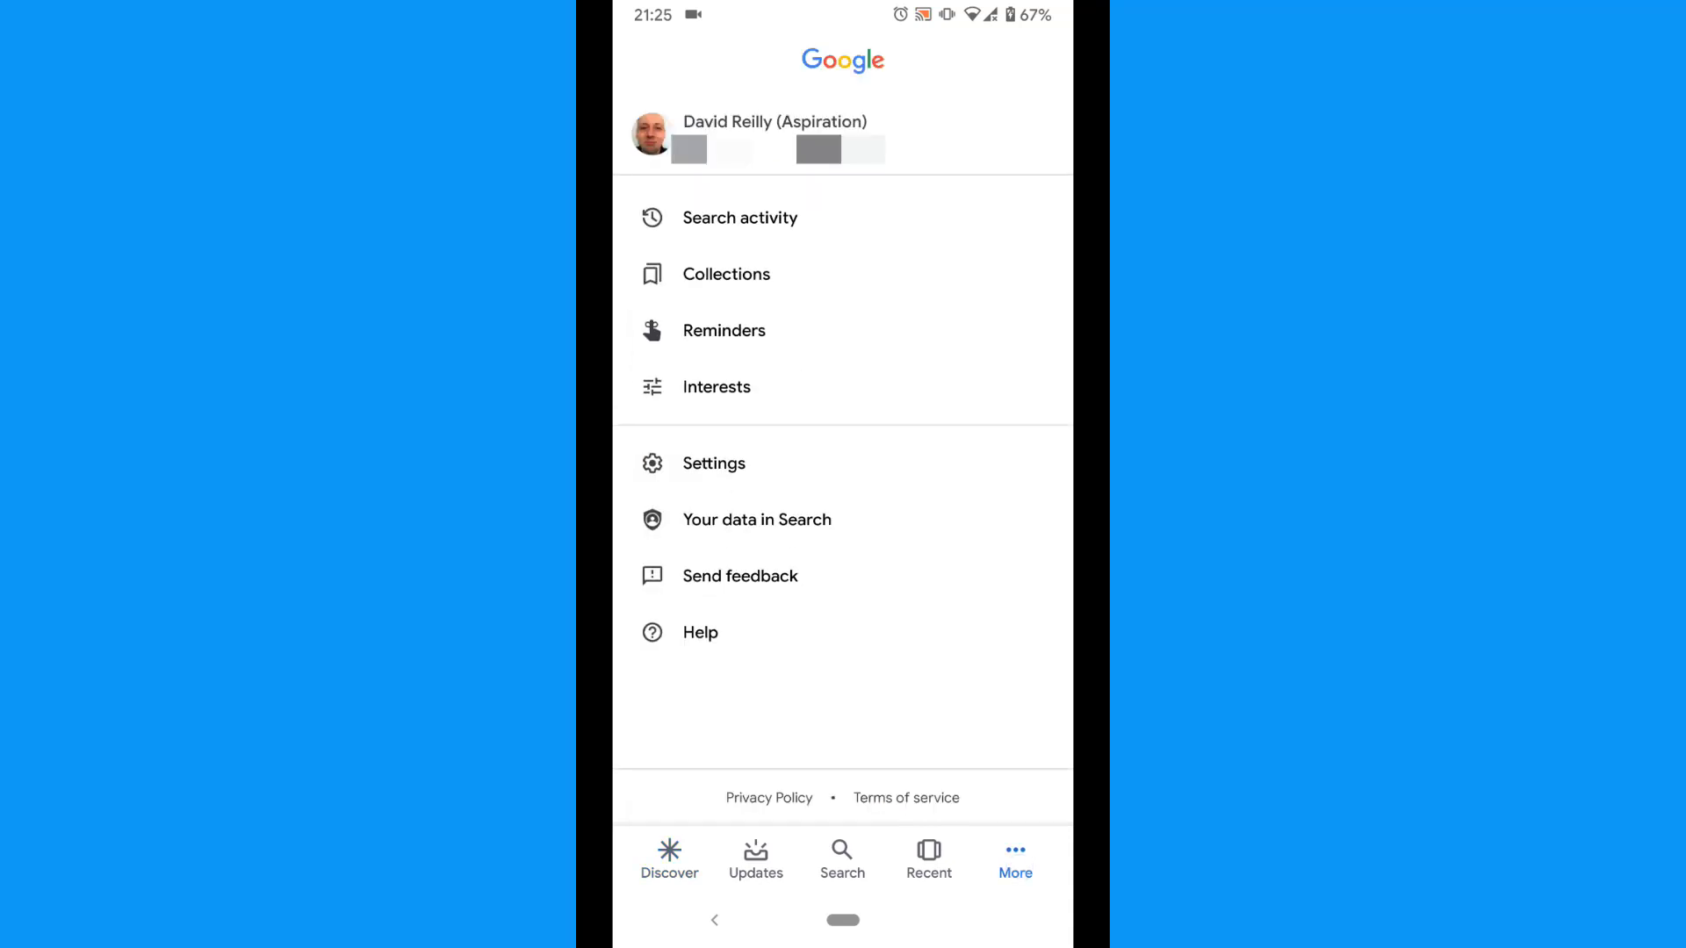
- Go from the Google app's Settings to the Voice settings page
click(714, 463)
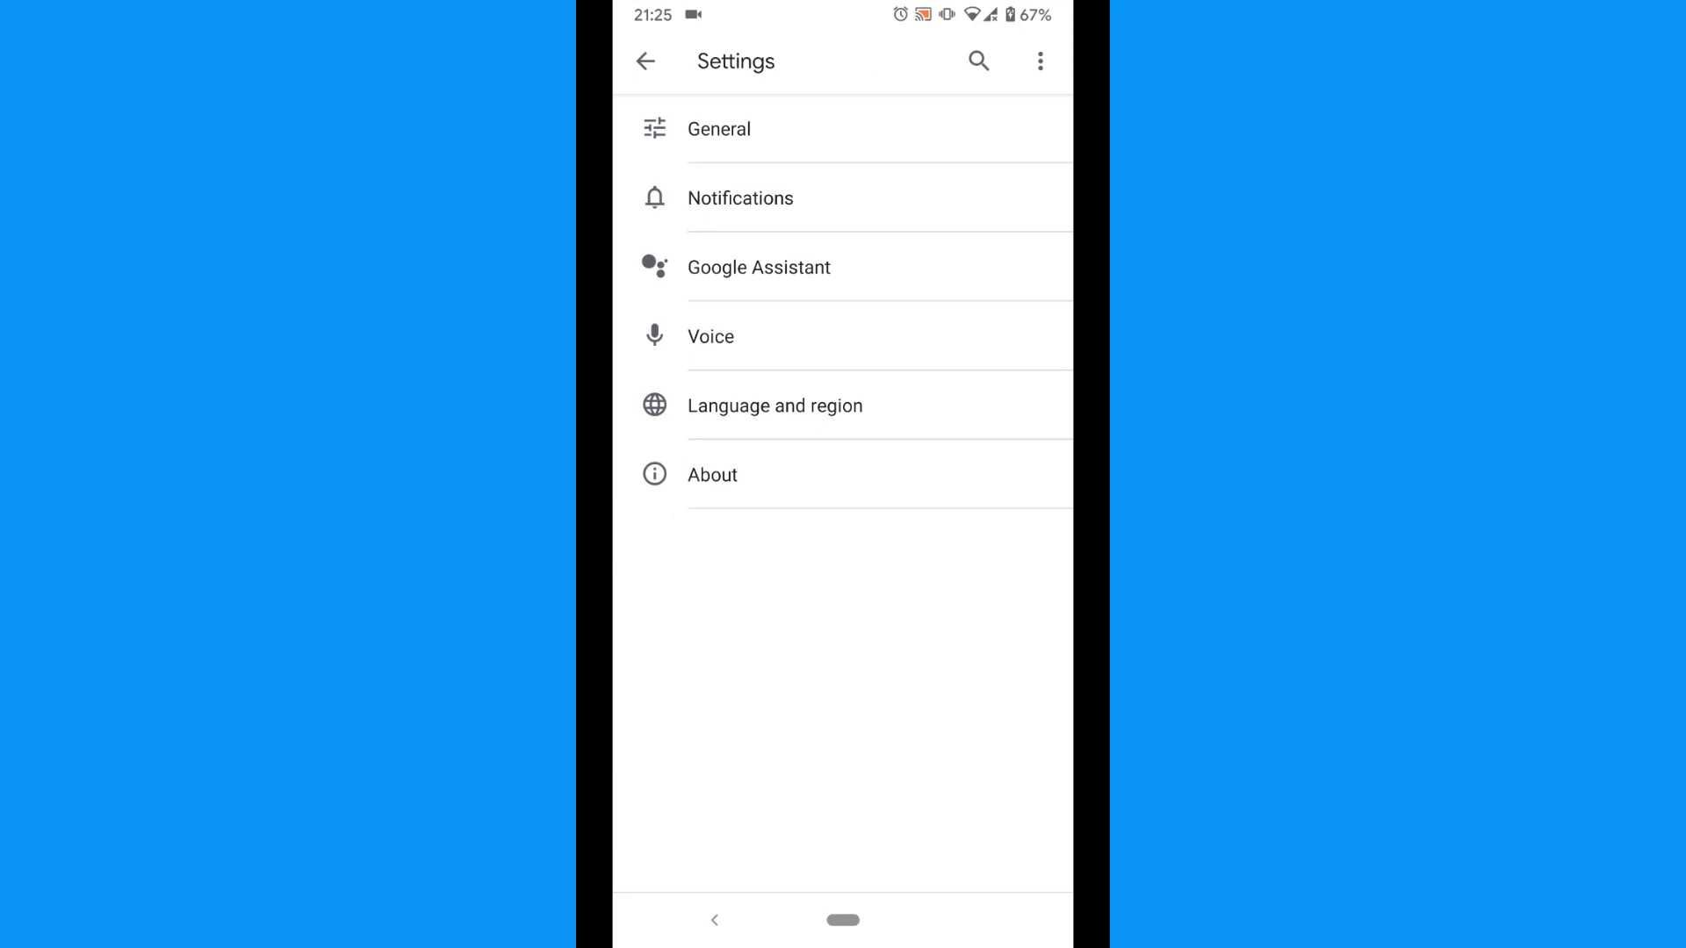
click(709, 336)
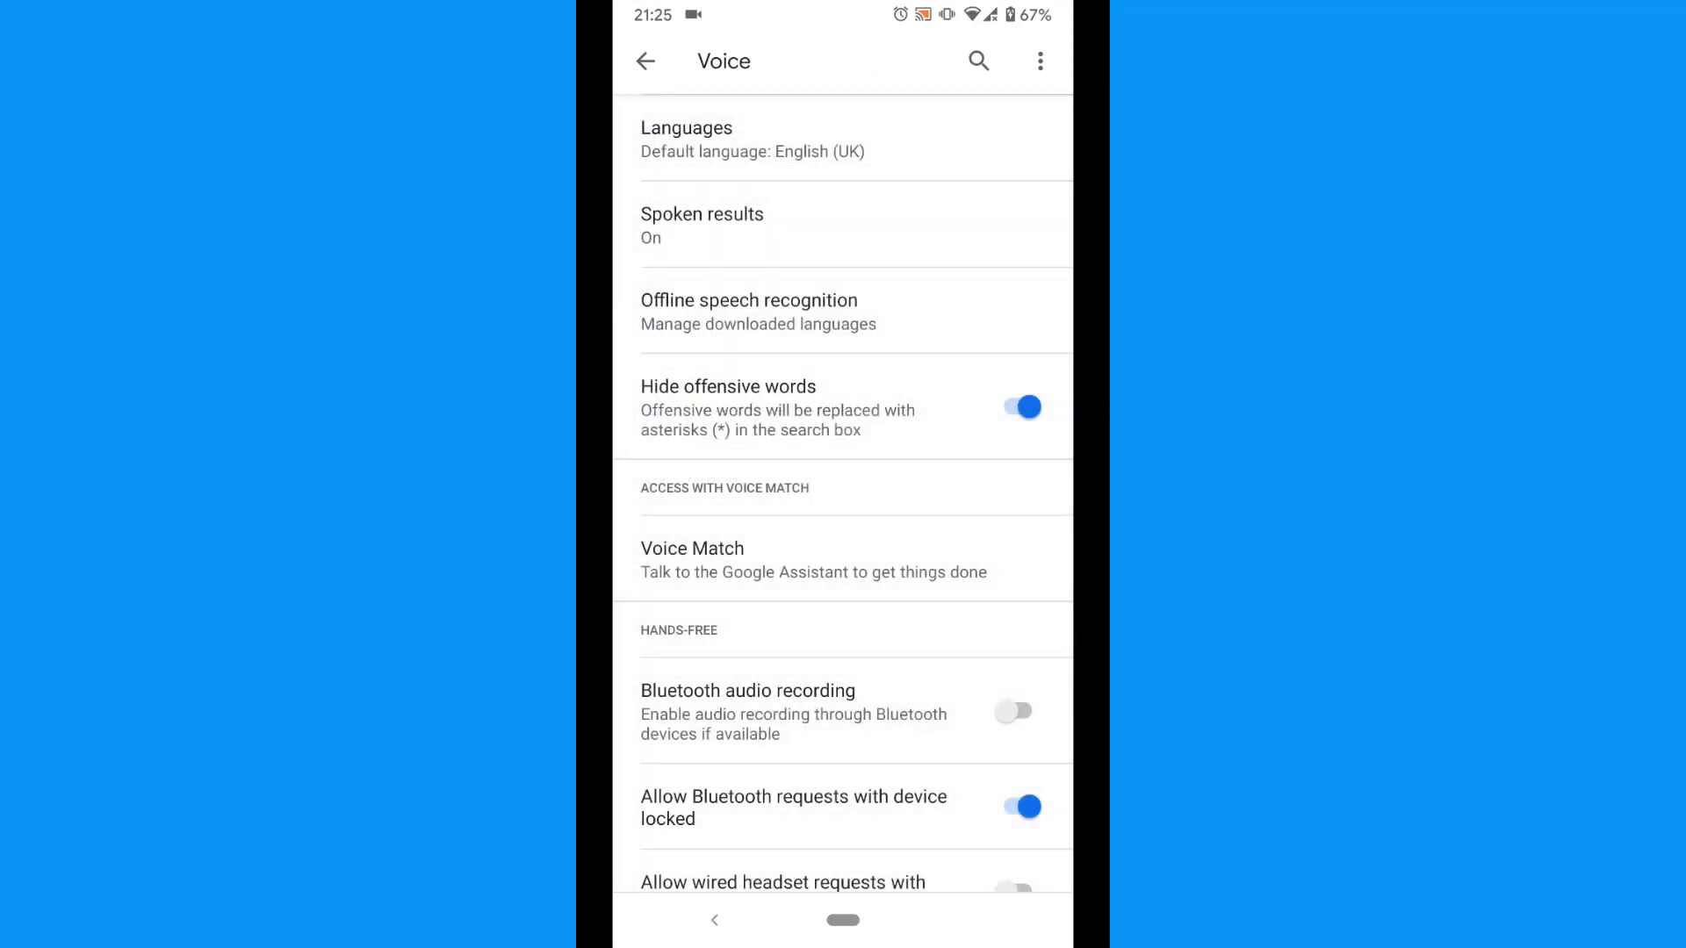
- Check that Access with Voice Match is off, then back out to main Settings
click(692, 559)
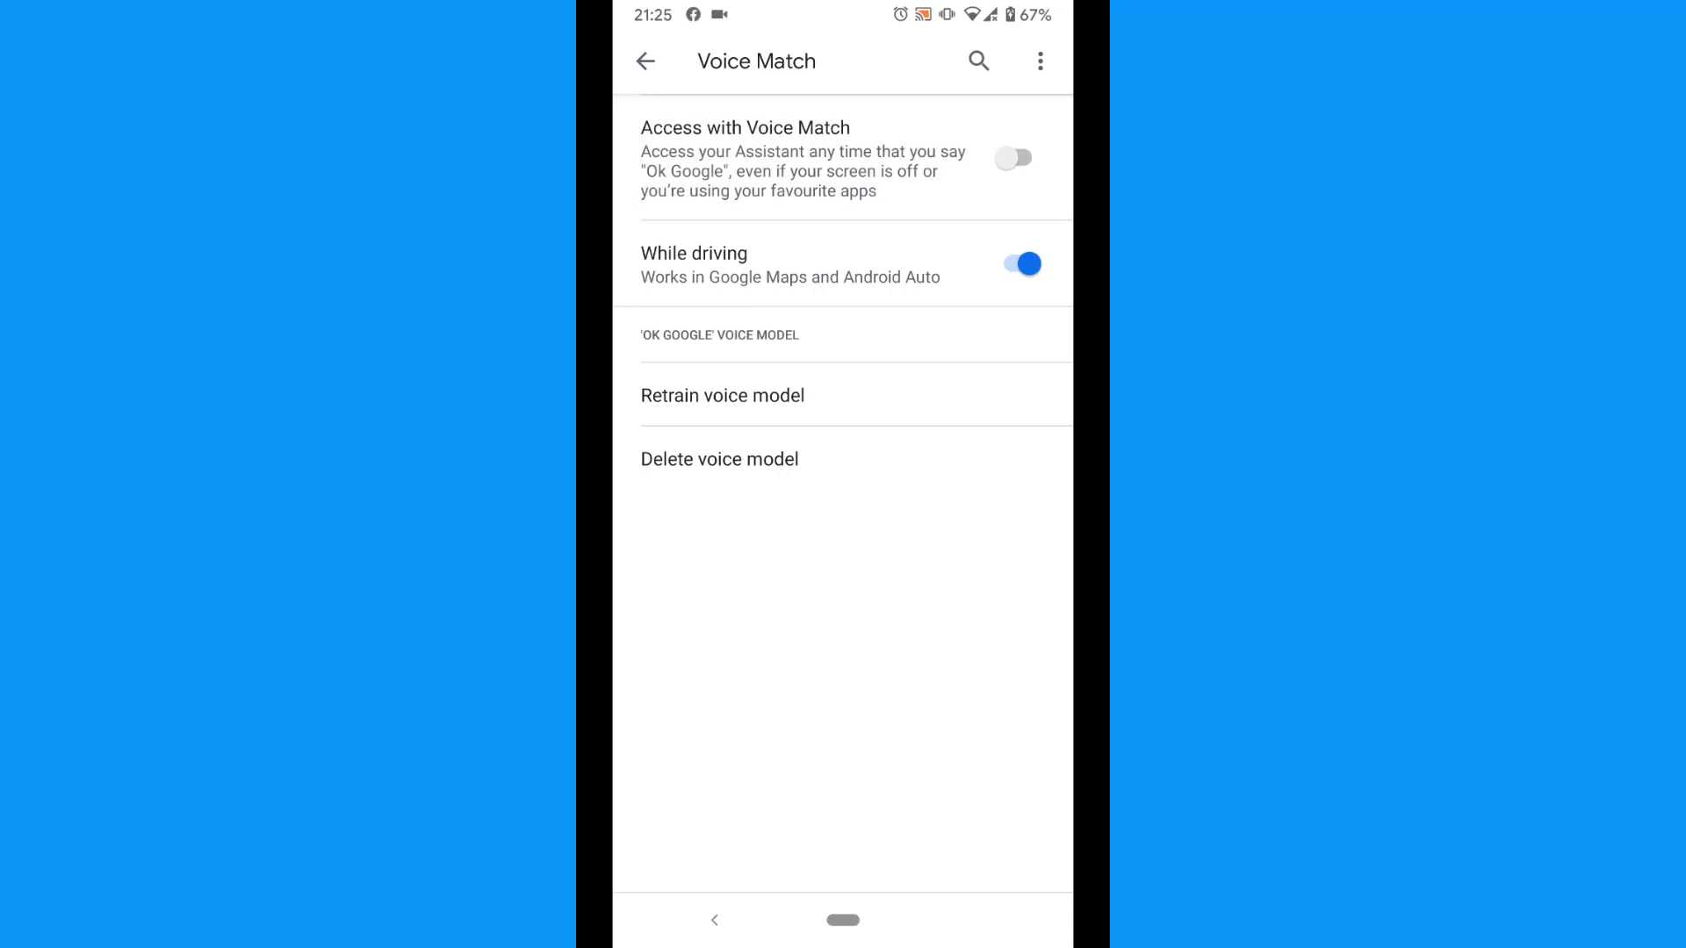
click(646, 61)
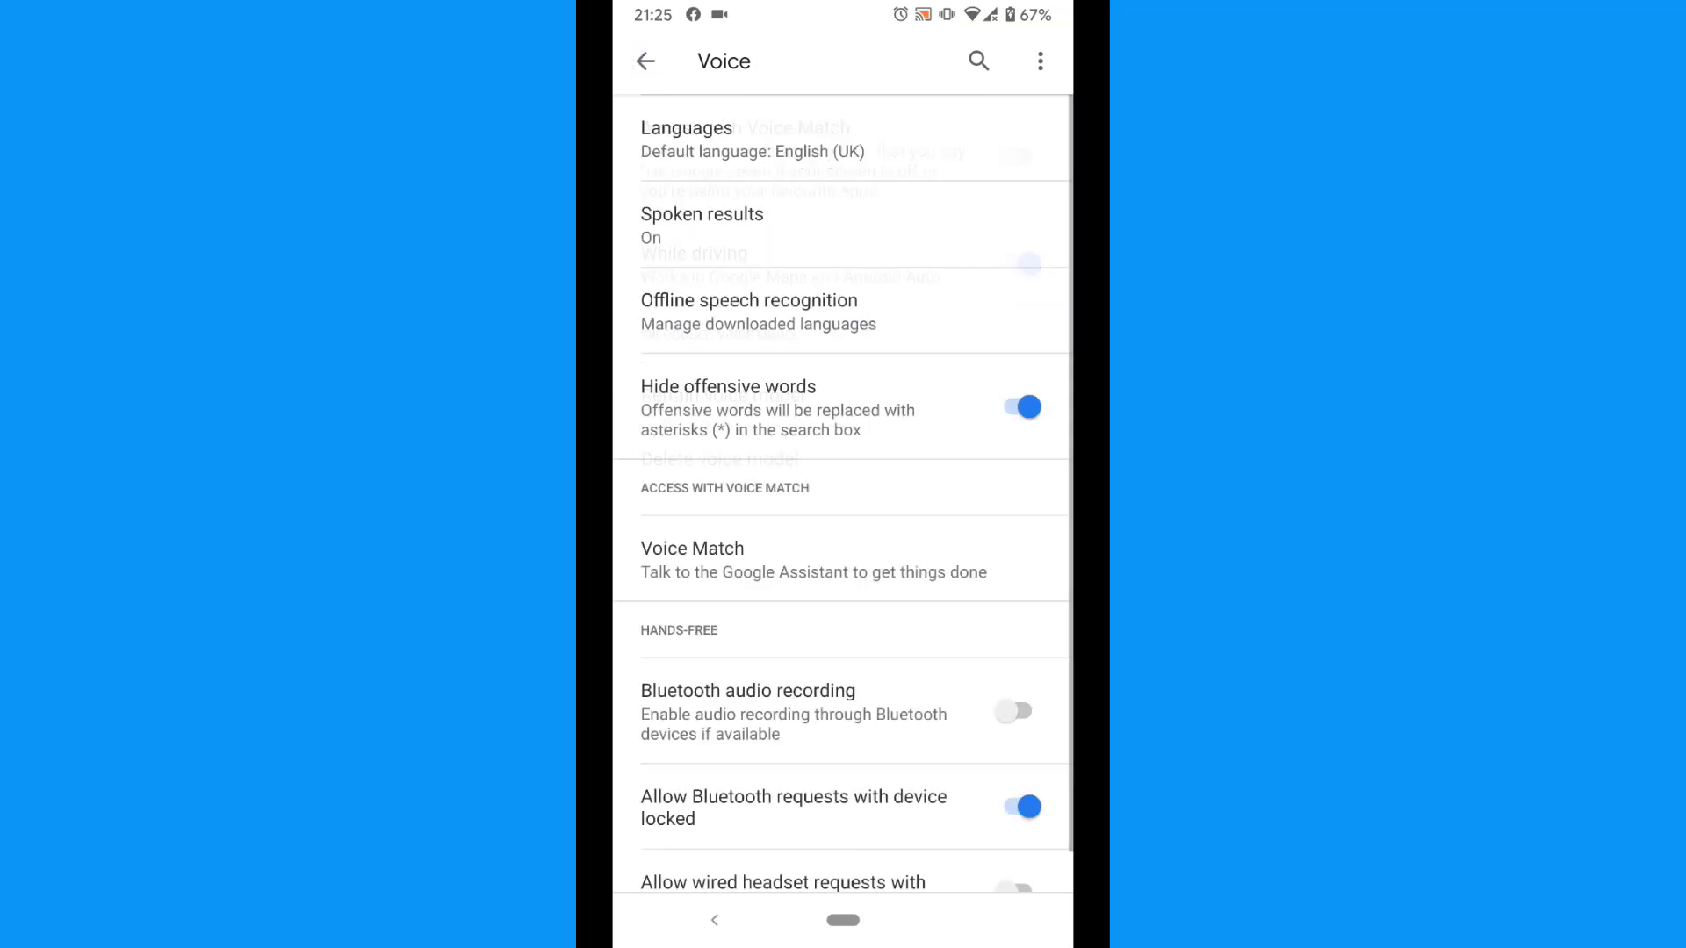
click(645, 62)
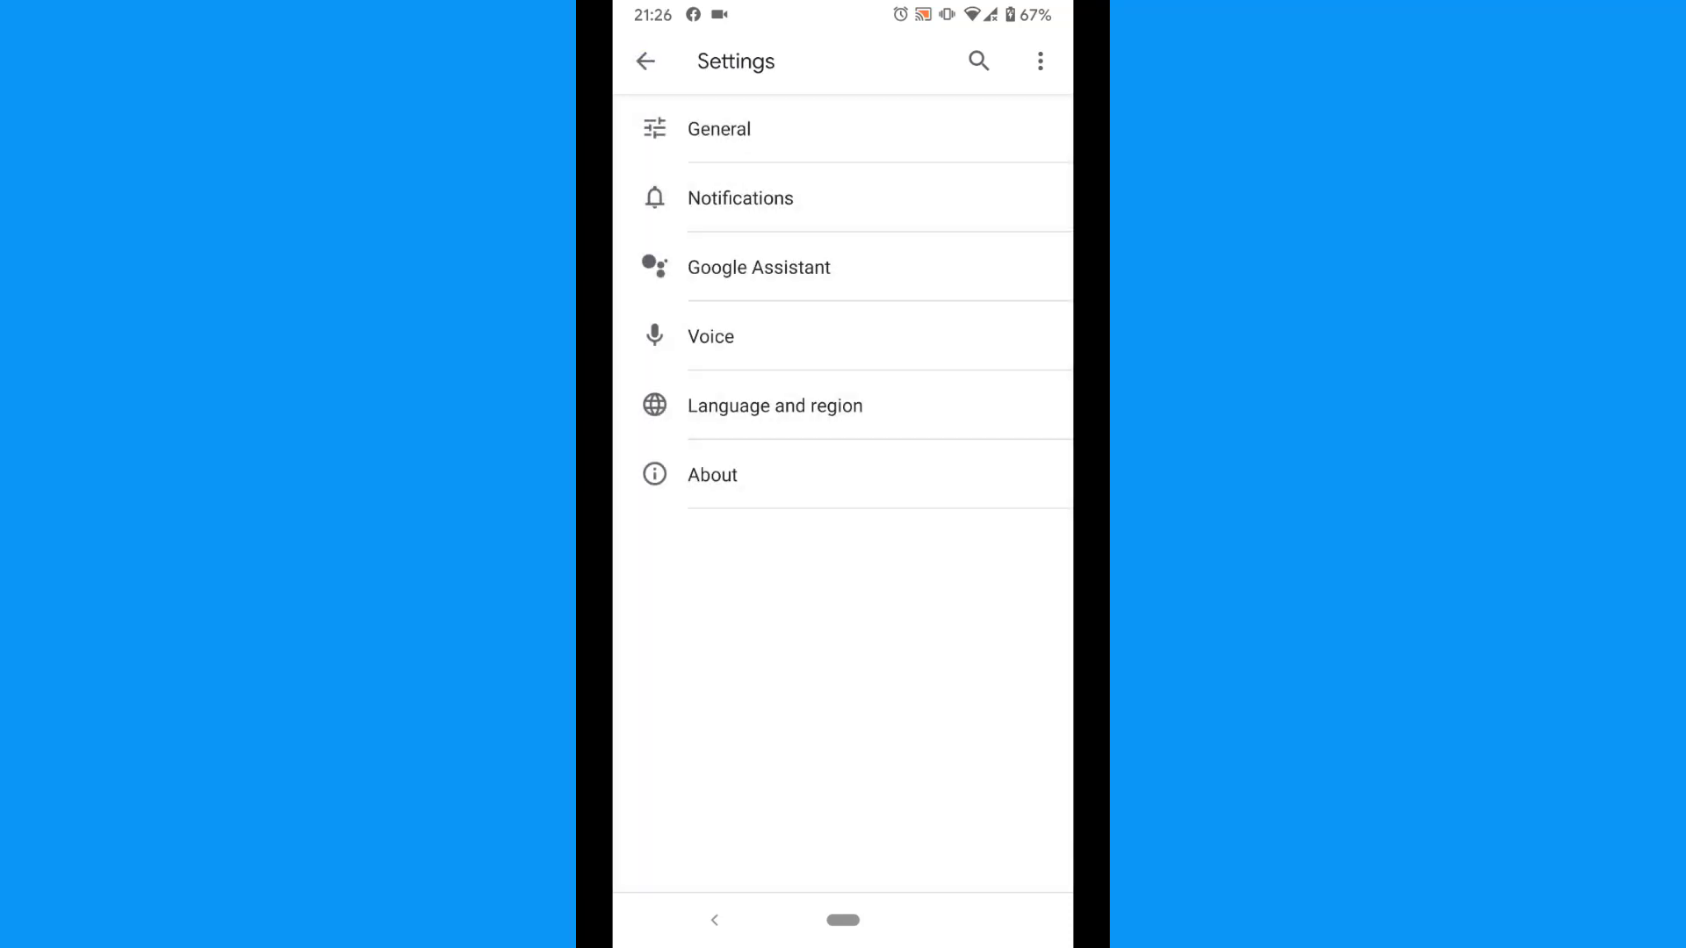
- Switch off the Google Assistant toggle in the Assistant tab's device settings
click(758, 267)
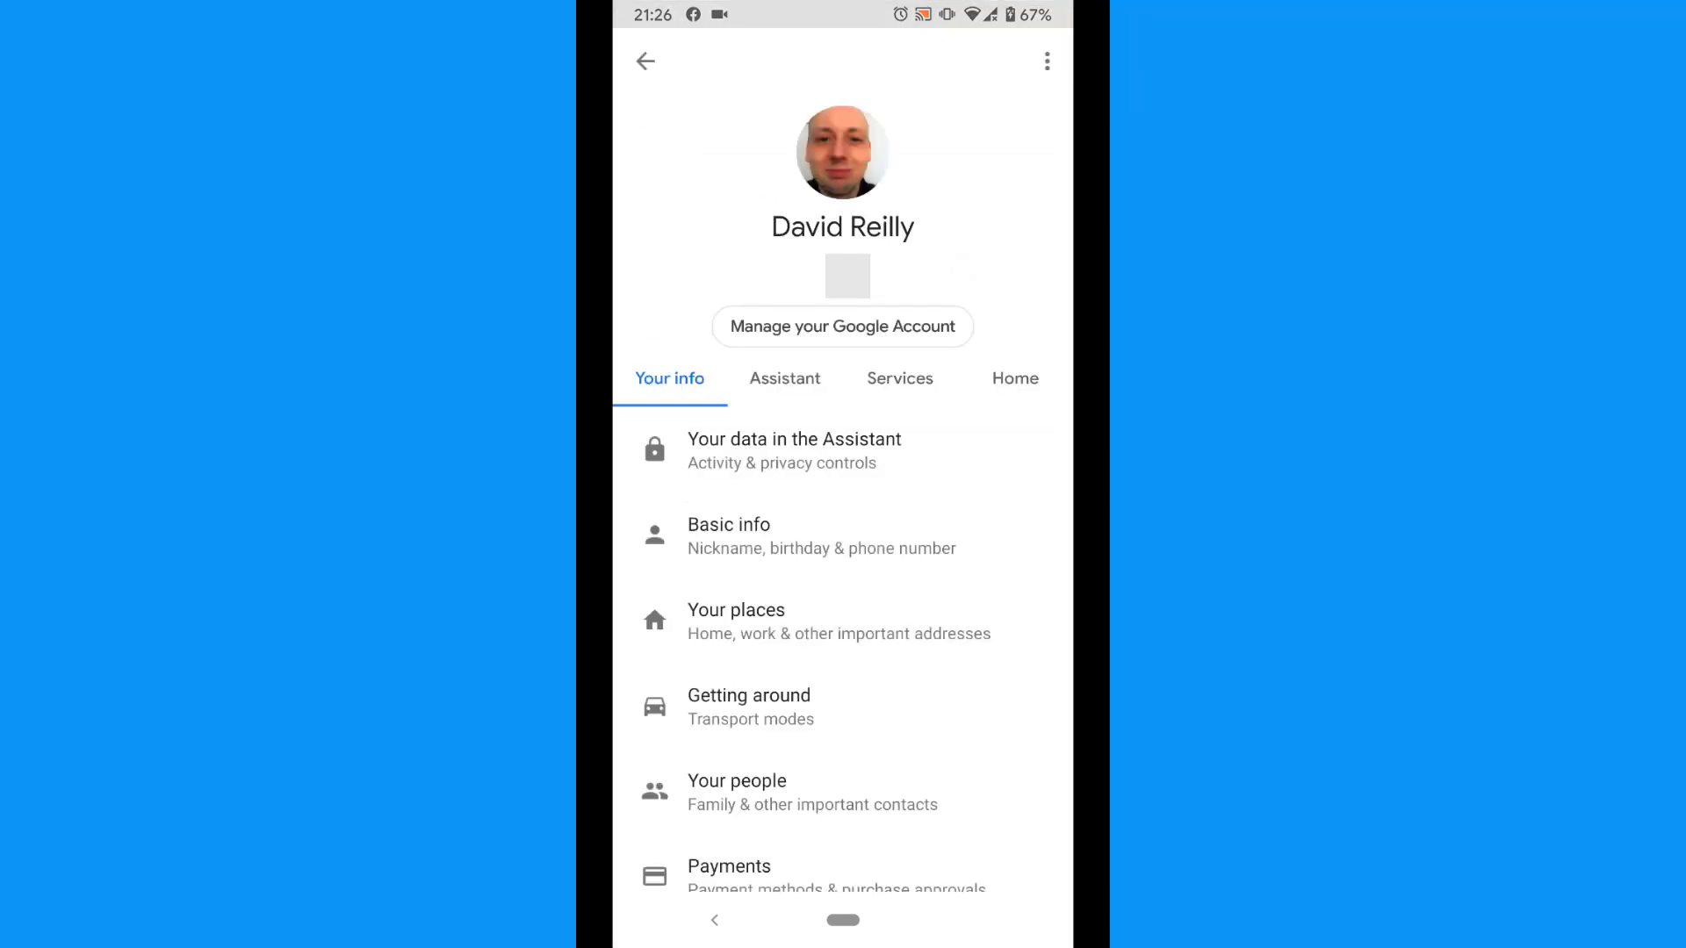
click(784, 378)
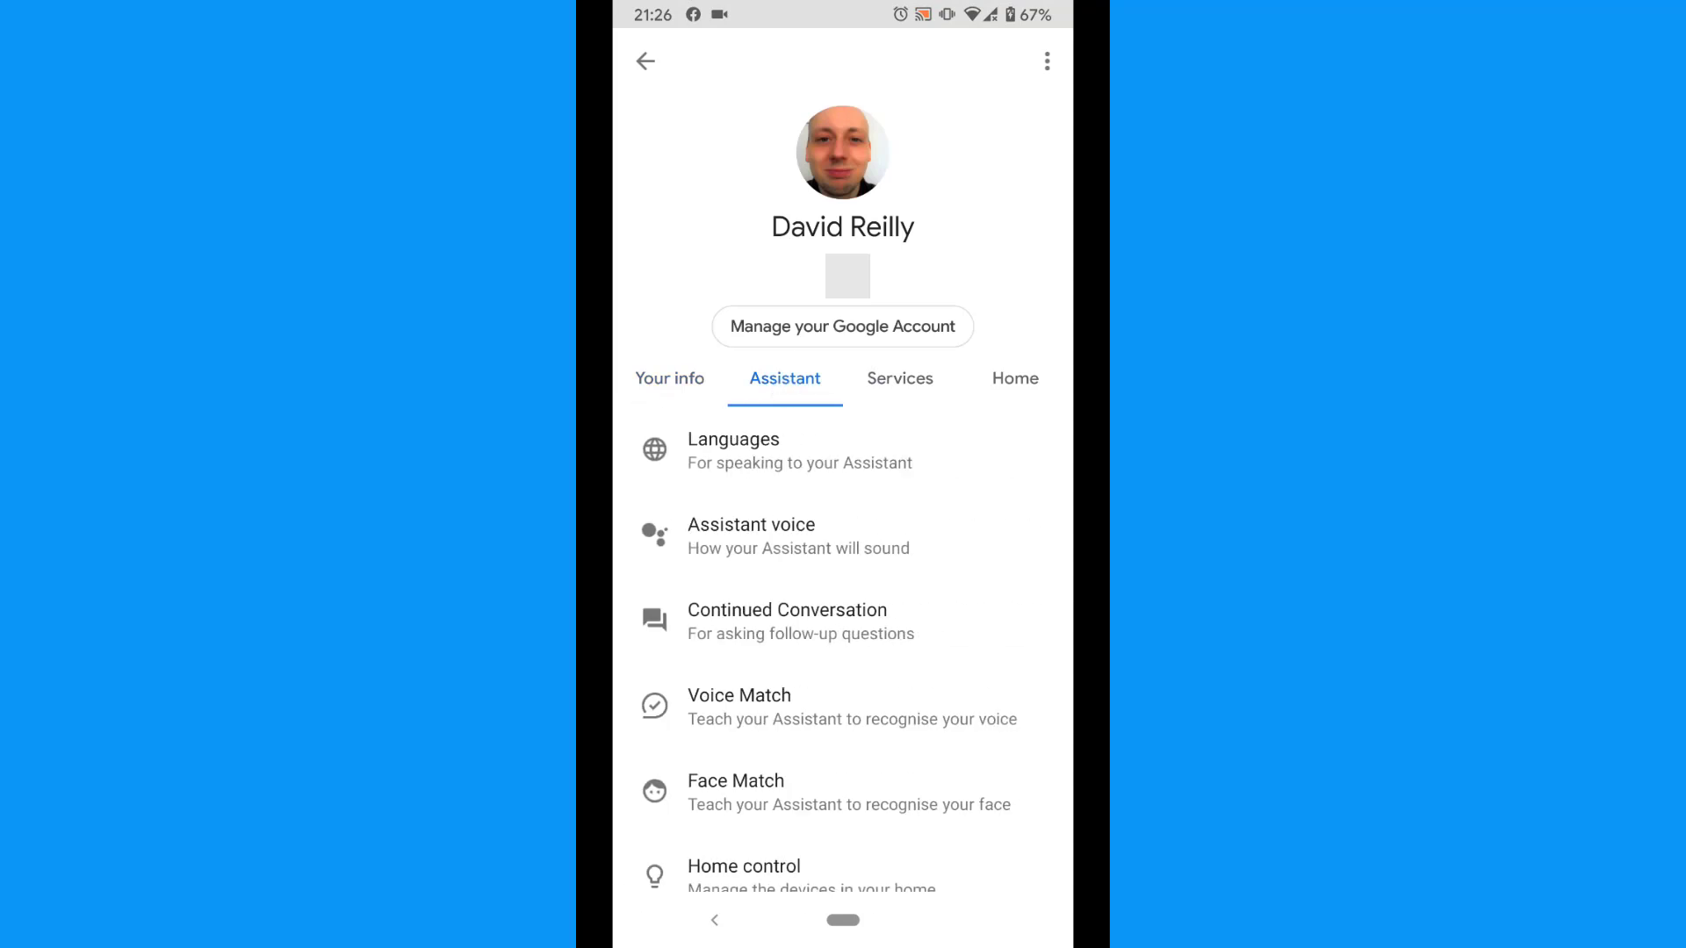
scroll(down, 3)
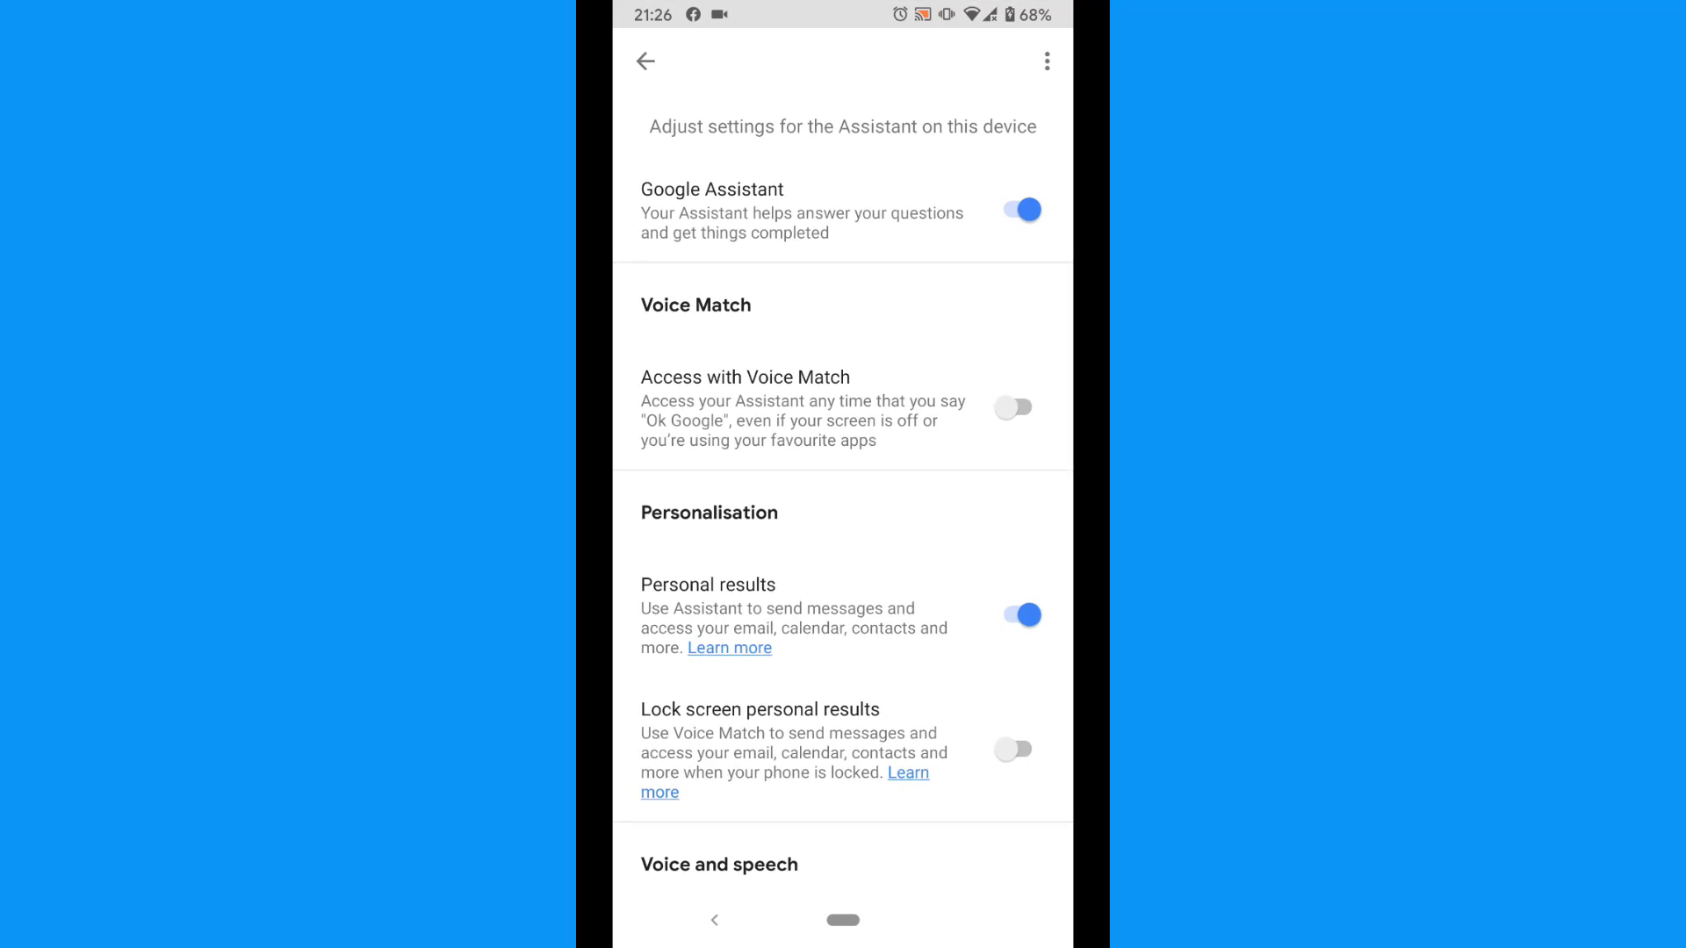
click(1021, 210)
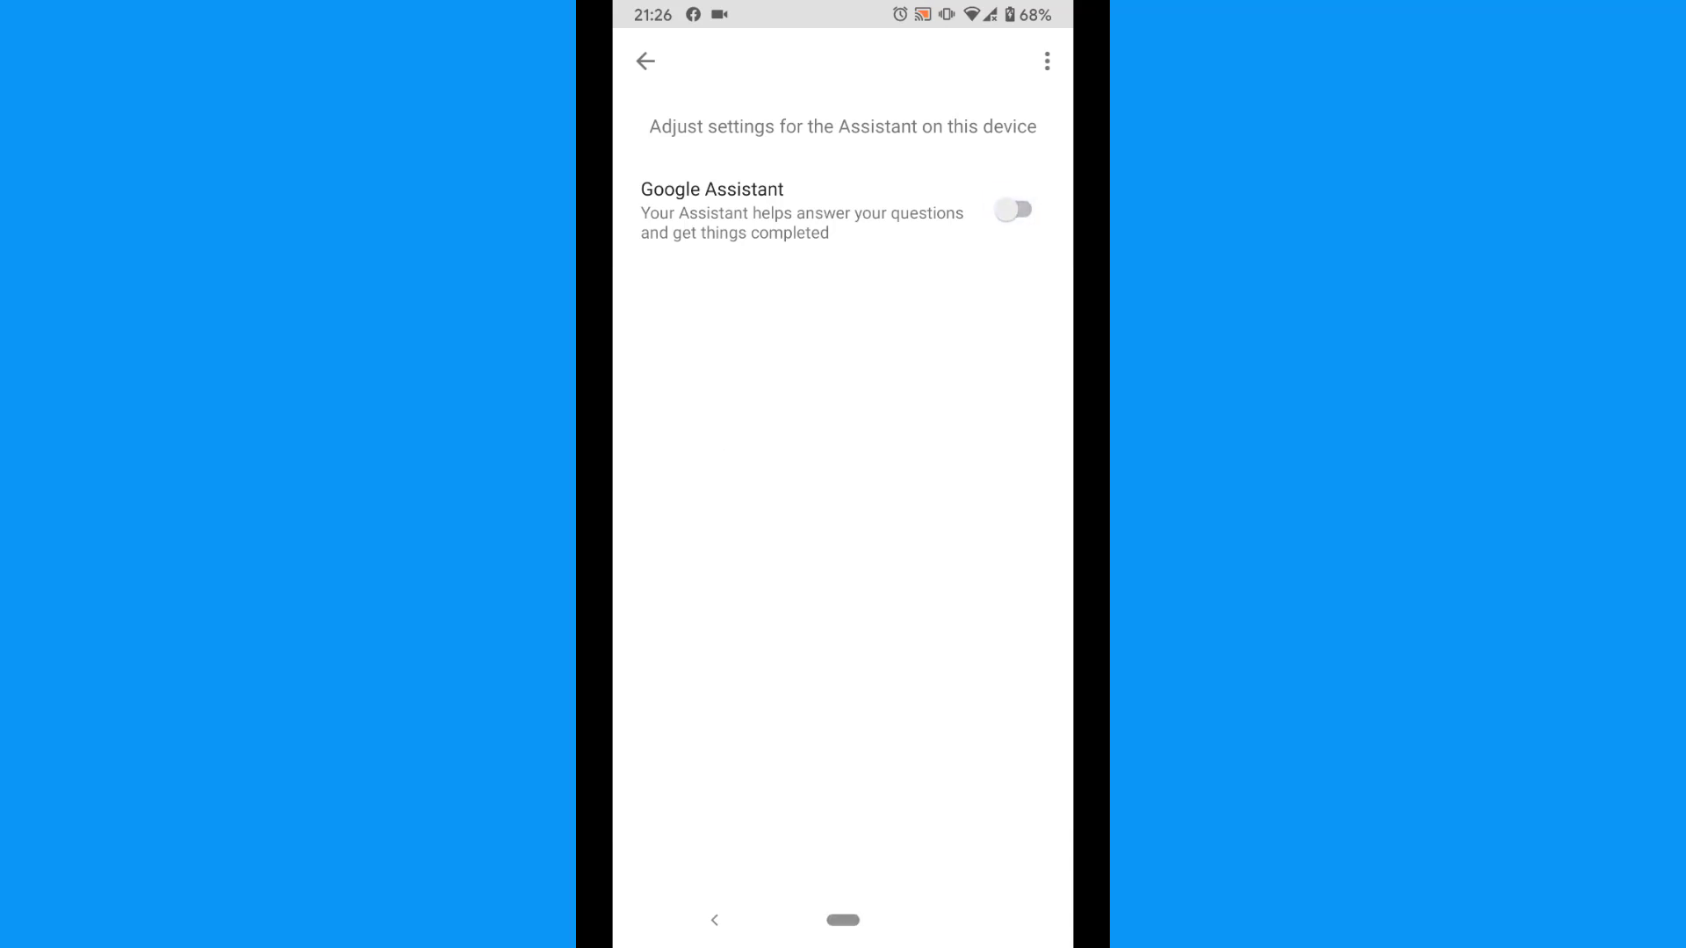